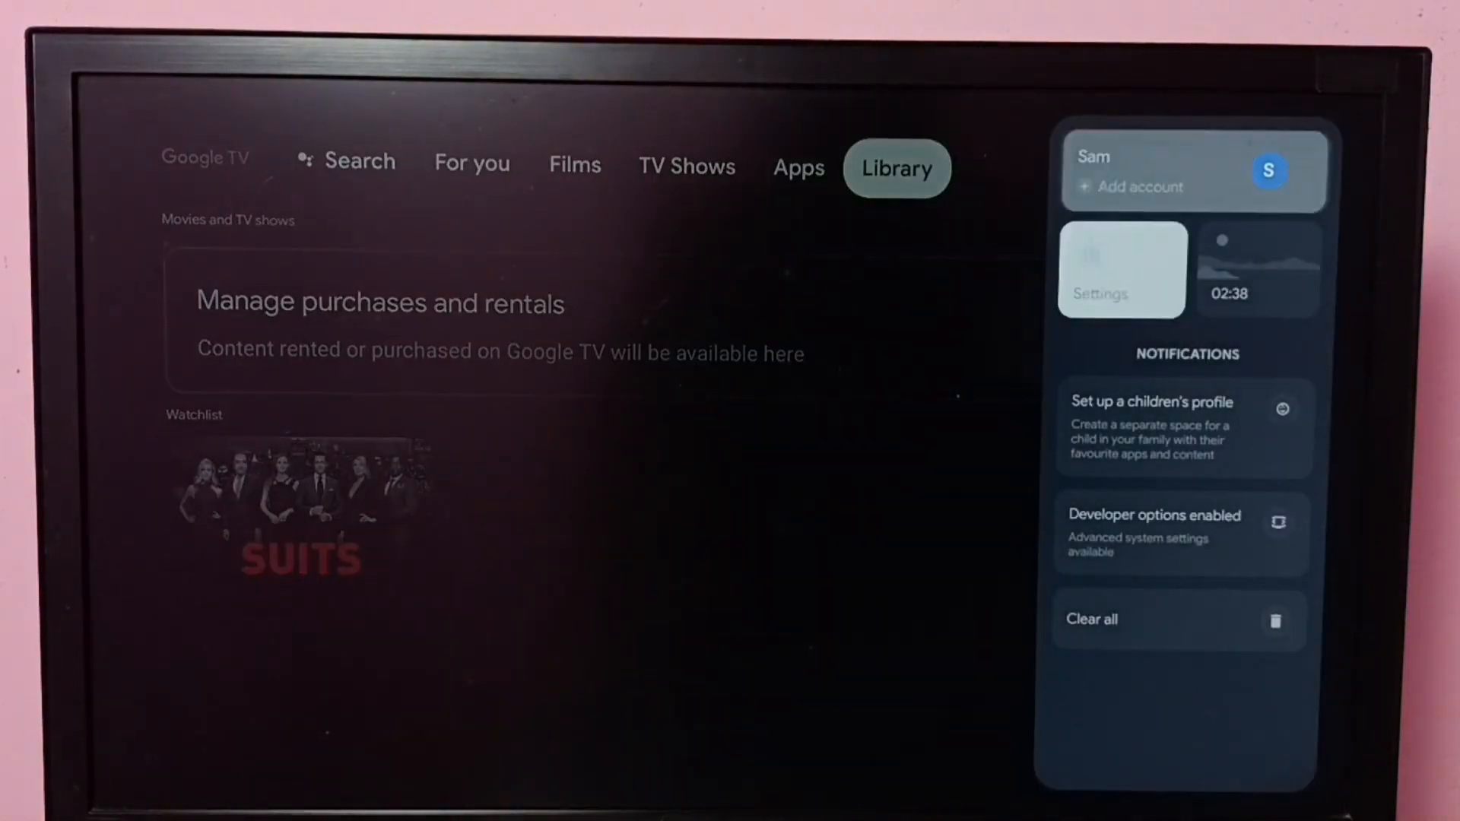
# Enter Settings from the Google TV profile panel, heading toward the Apps page.
pyautogui.click(1120, 270)
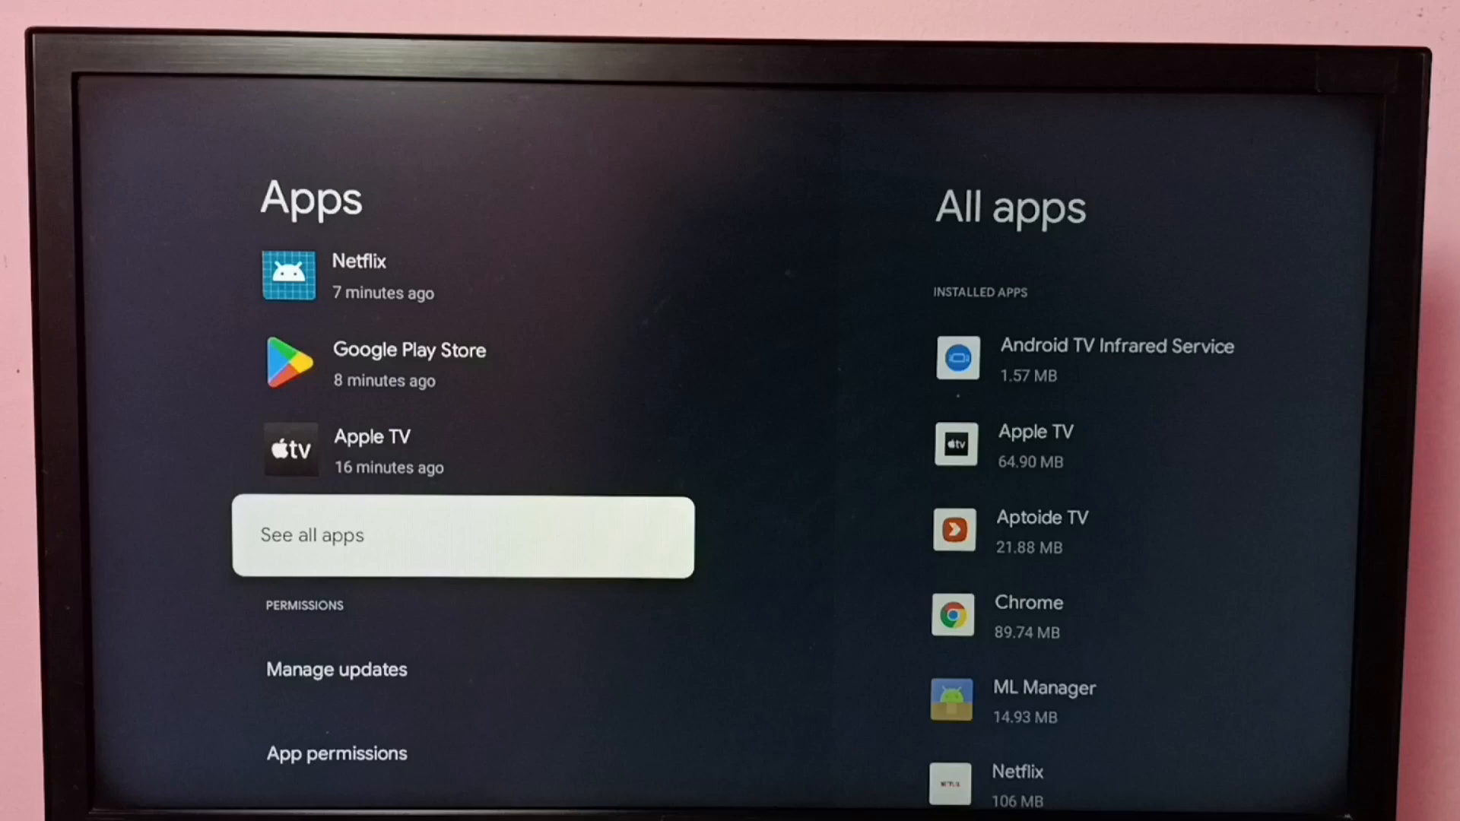
pyautogui.click(462, 536)
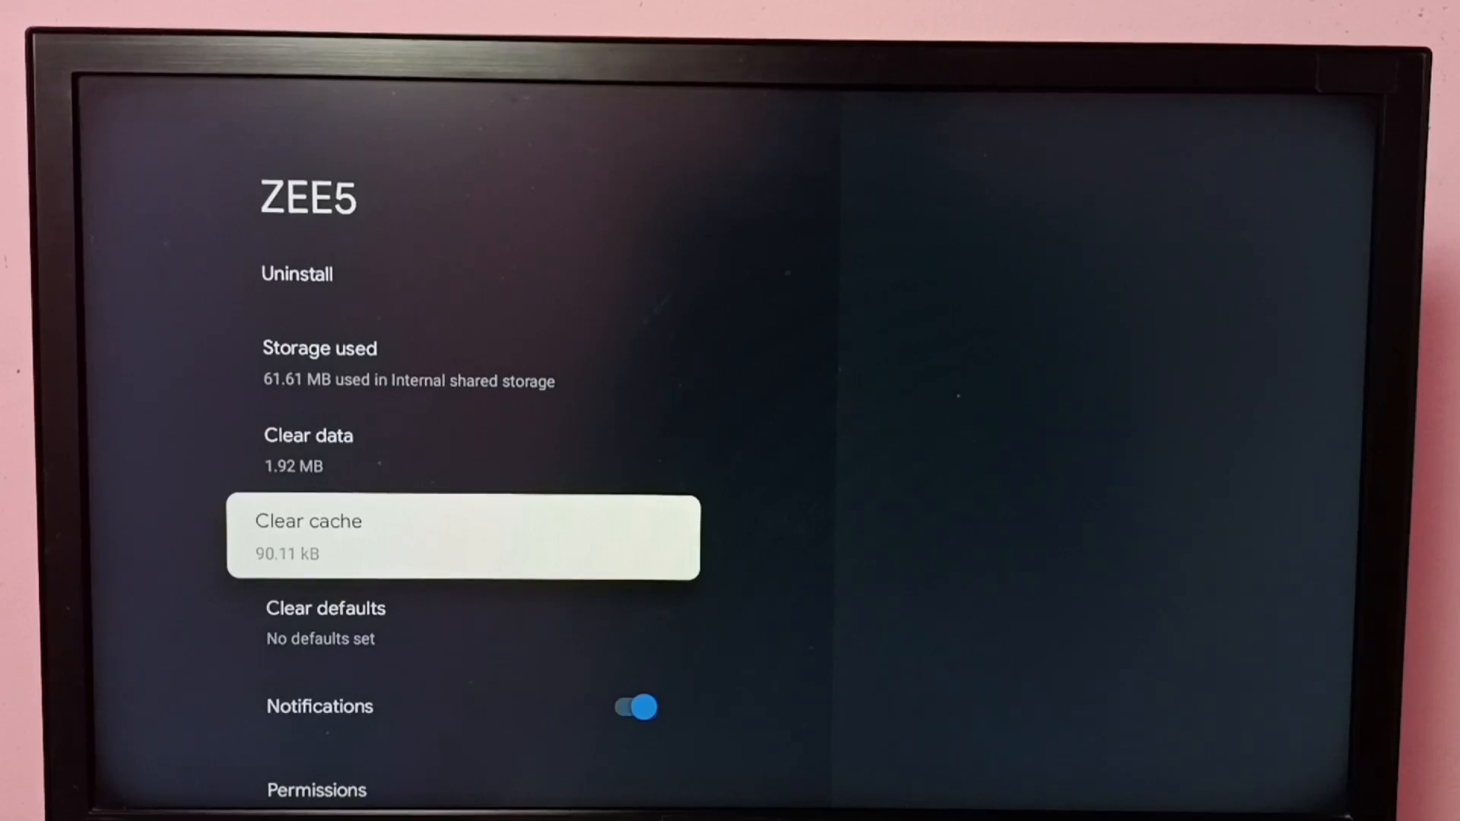
# Scroll the ZEE5 app info page down to review version, storage and the 90.11 kB cache.
pyautogui.scroll(-3)
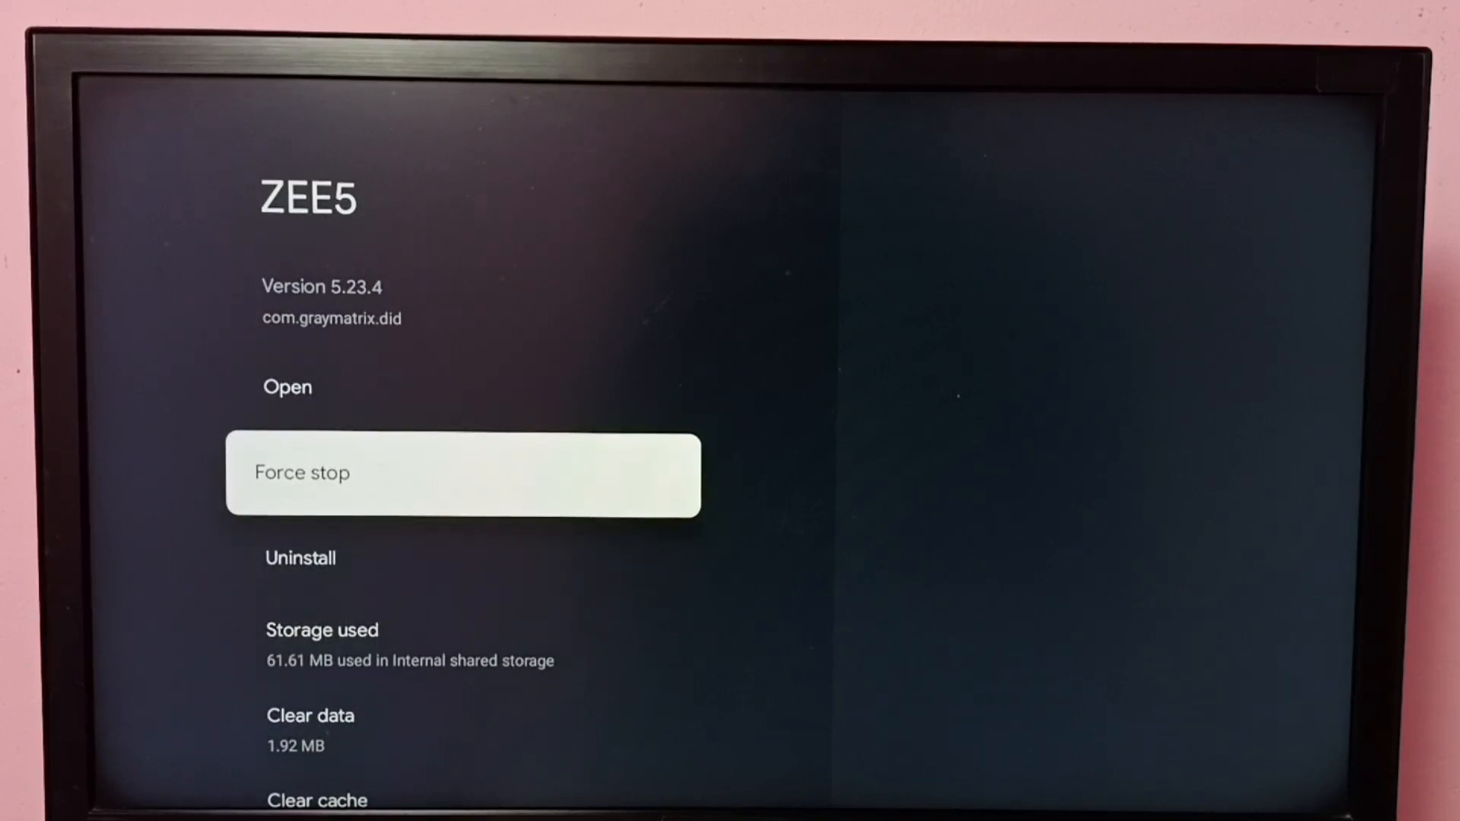
pyautogui.scroll(-3)
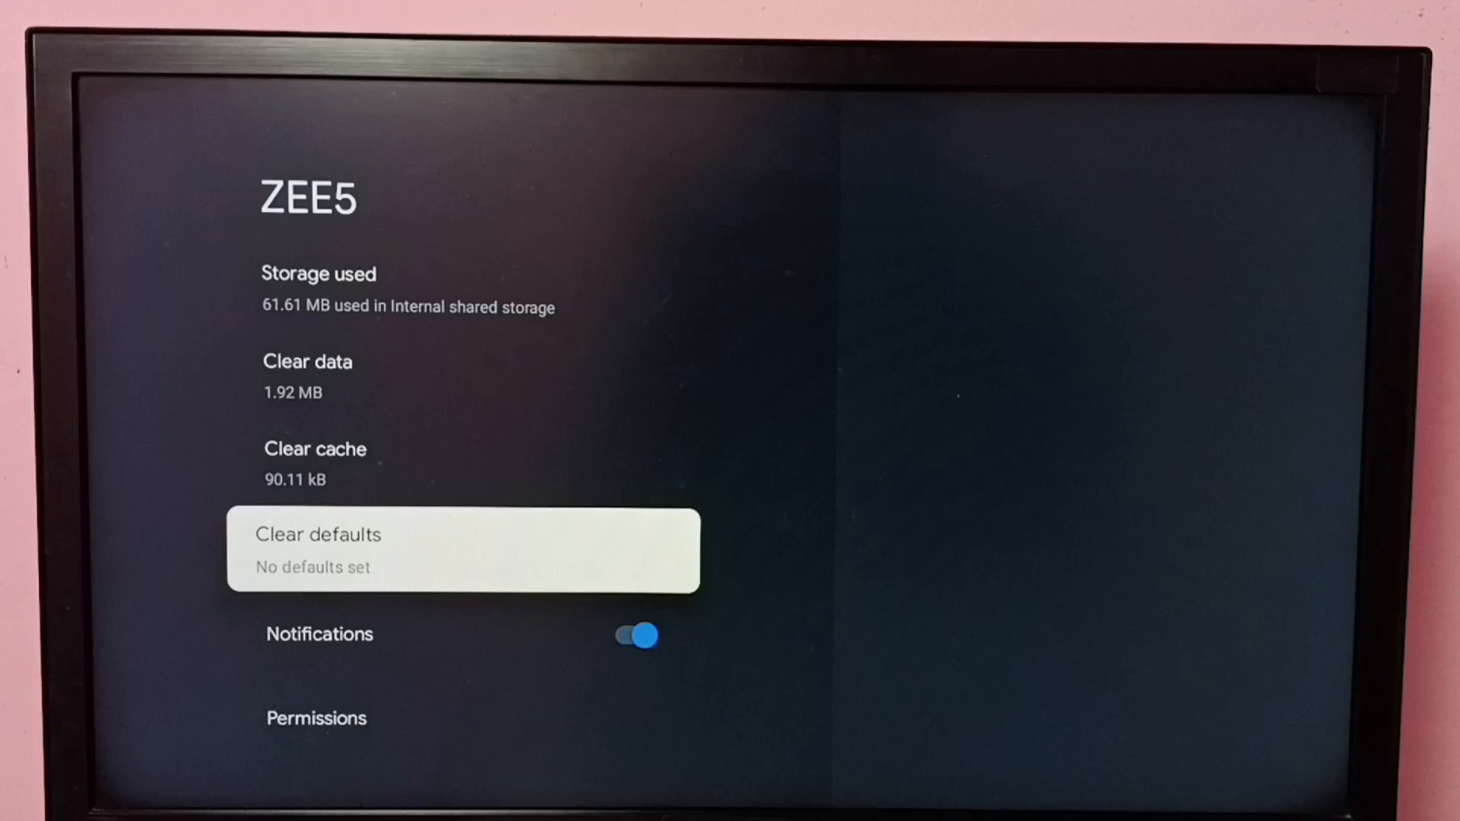